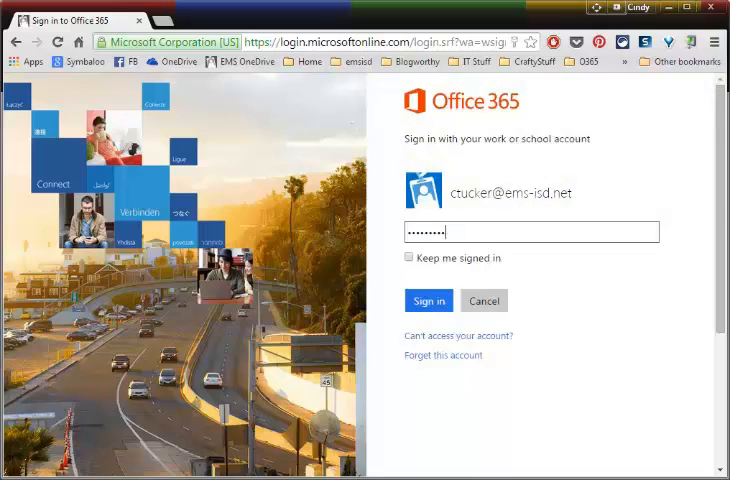
Sign in to Office 365 and preview the new-file types in OneDrive's New menu
click(428, 300)
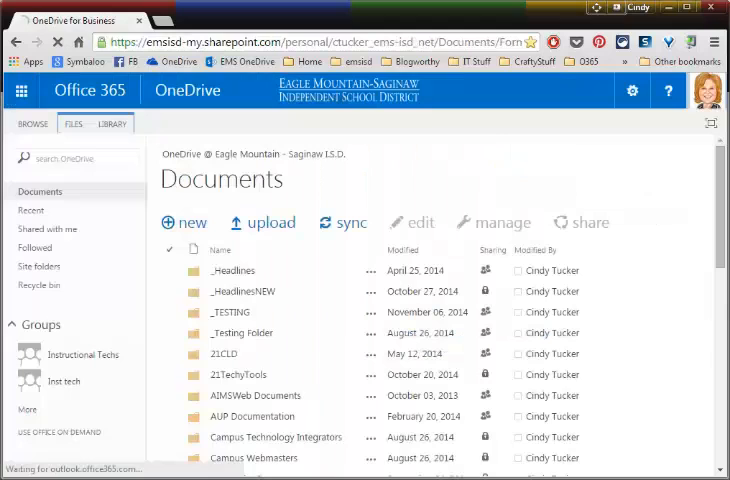
click(184, 222)
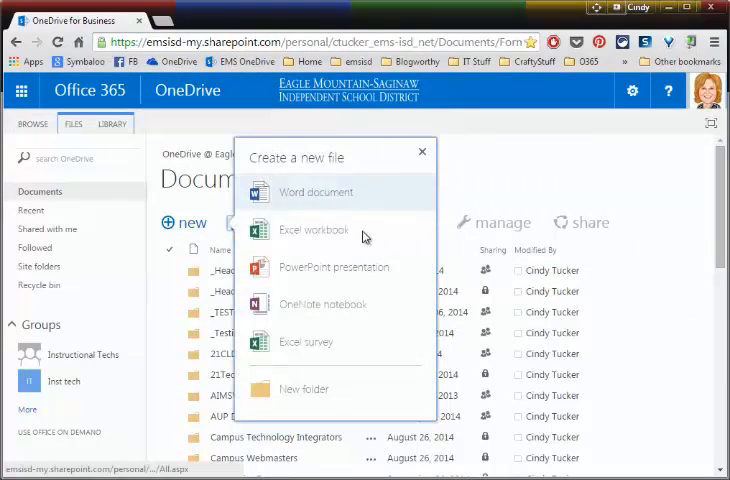
mouse_move(386, 272)
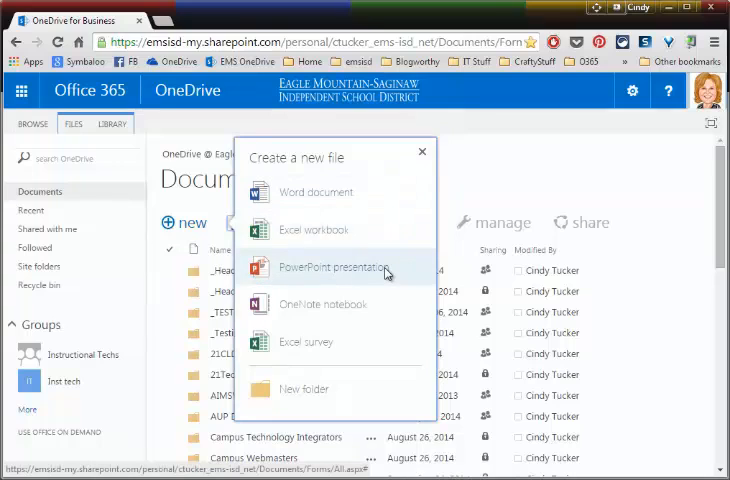
mouse_move(389, 313)
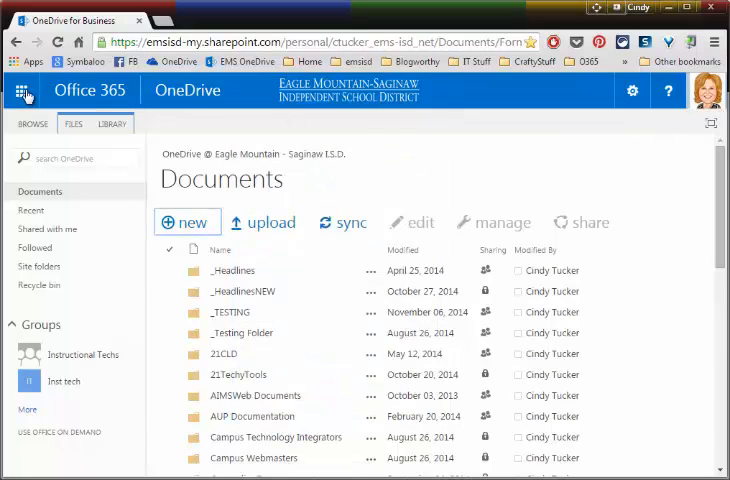
Create a new blank document from the Word Online tile in the app launcher
click(22, 91)
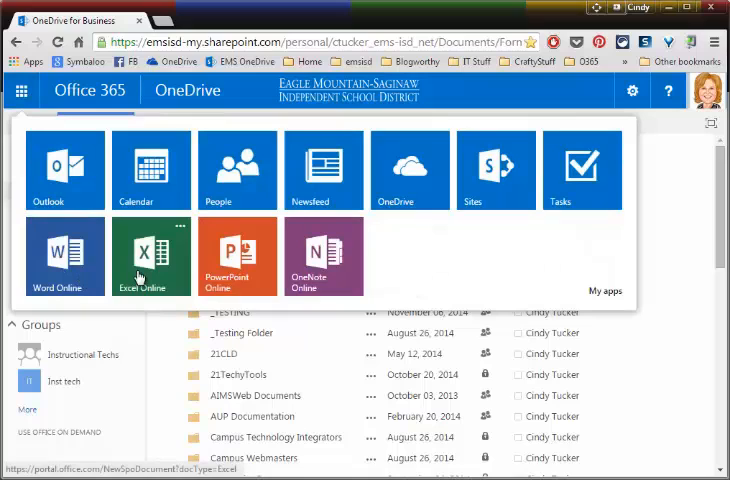
mouse_move(236, 290)
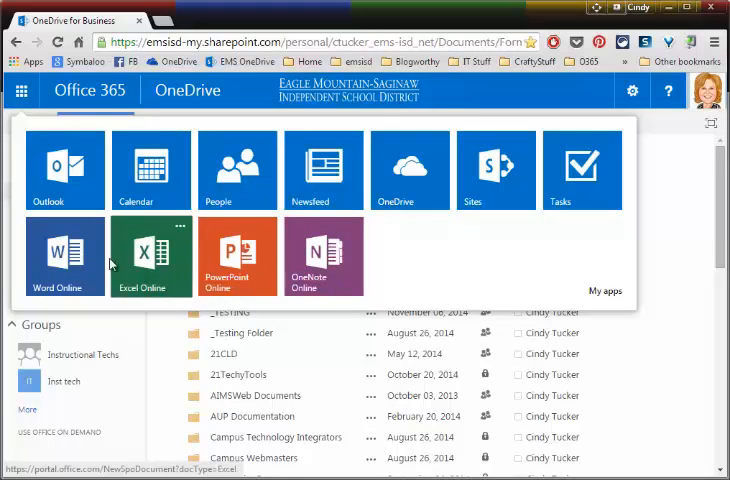
click(62, 257)
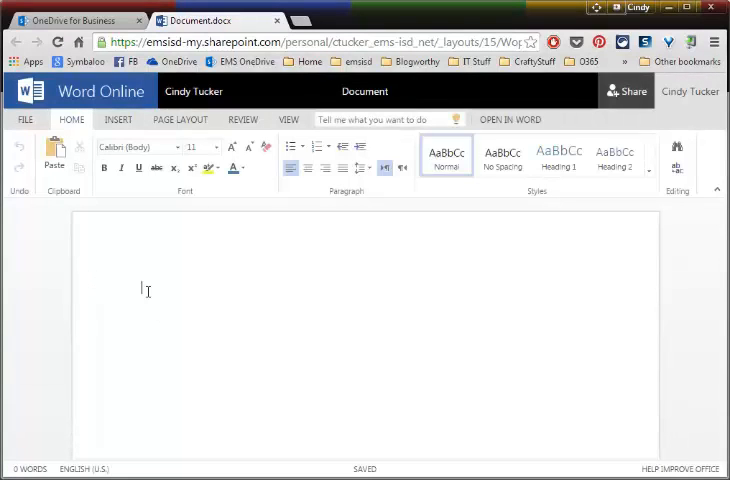
Type 'Notice that there is NO Save button!' and select the line for 24 pt sizing
text(Notice that there is NO)
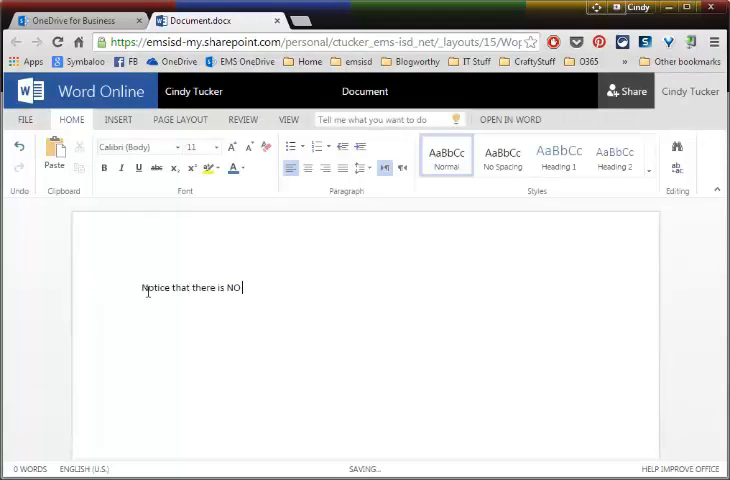
text(Save button!)
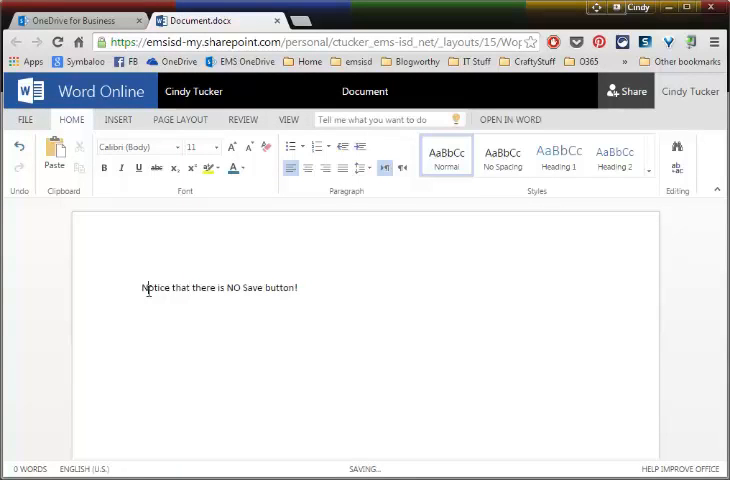
triple_click(220, 288)
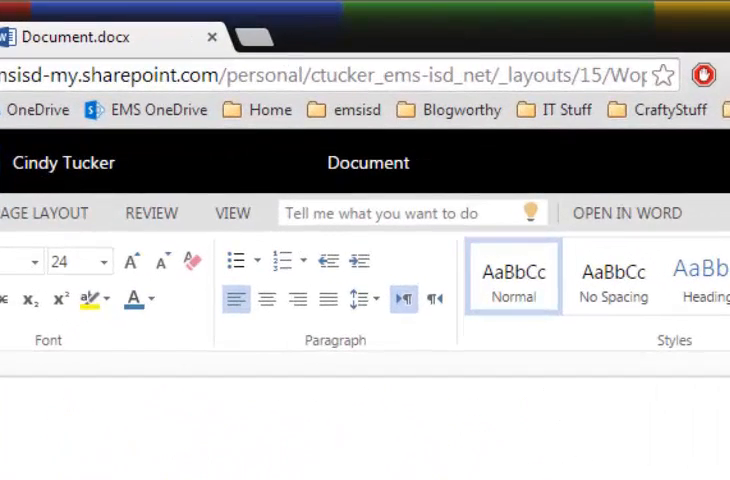
Edit the title-bar name from 'Document' to 'Rename your document here!'
double_click(368, 162)
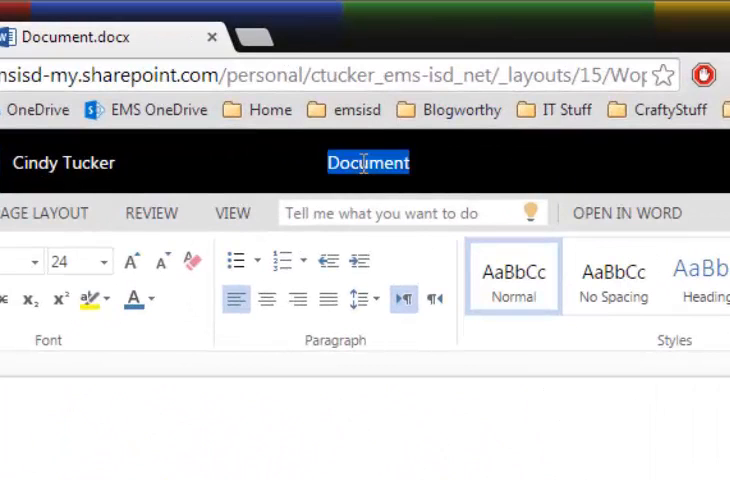
text(Rename your d)
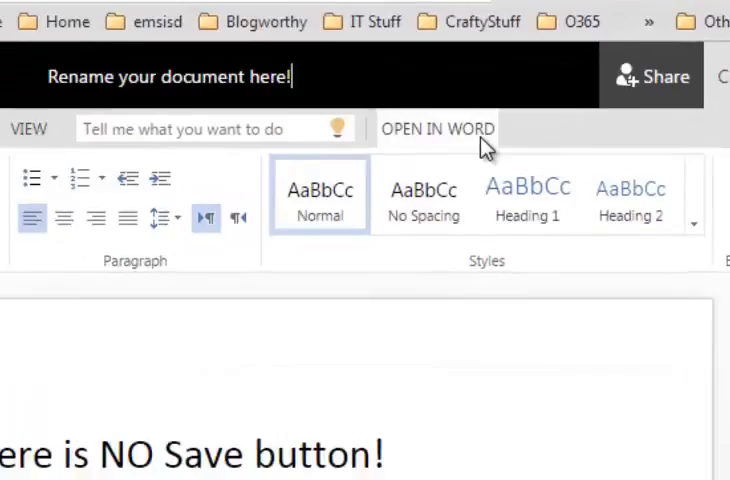
click(437, 128)
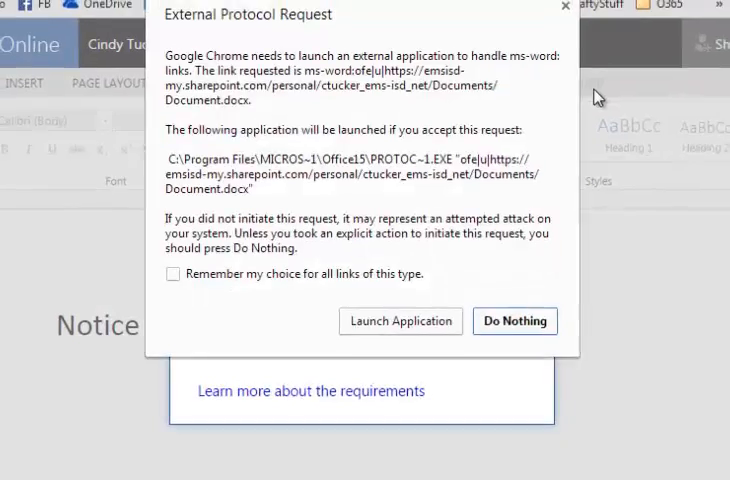
click(400, 321)
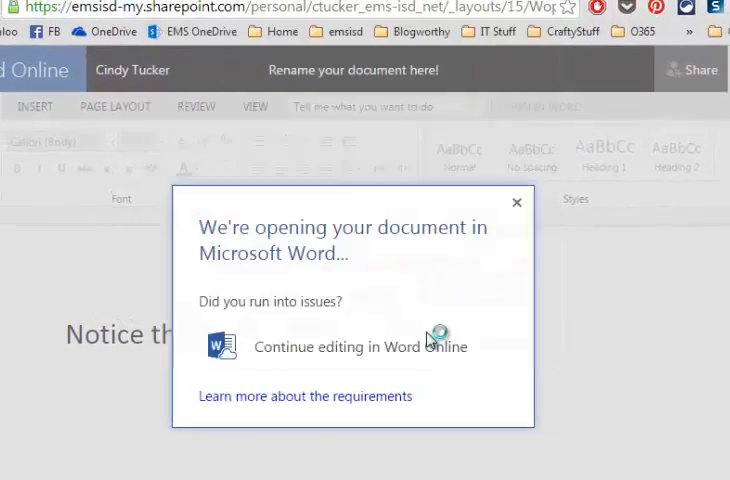
mouse_move(631, 328)
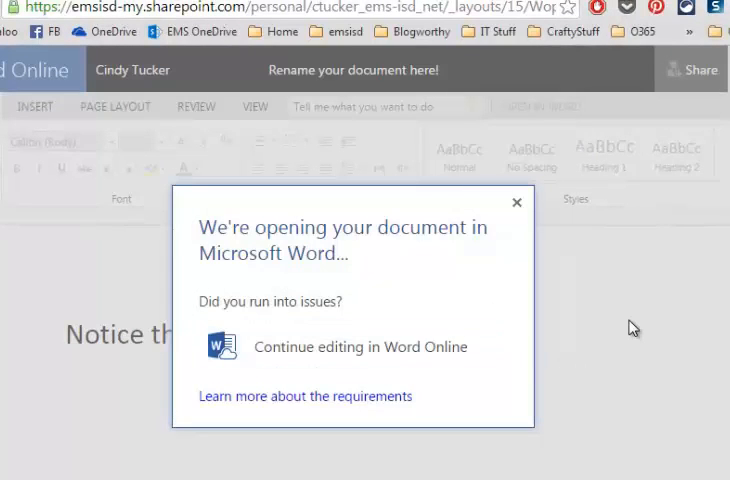
mouse_move(503, 217)
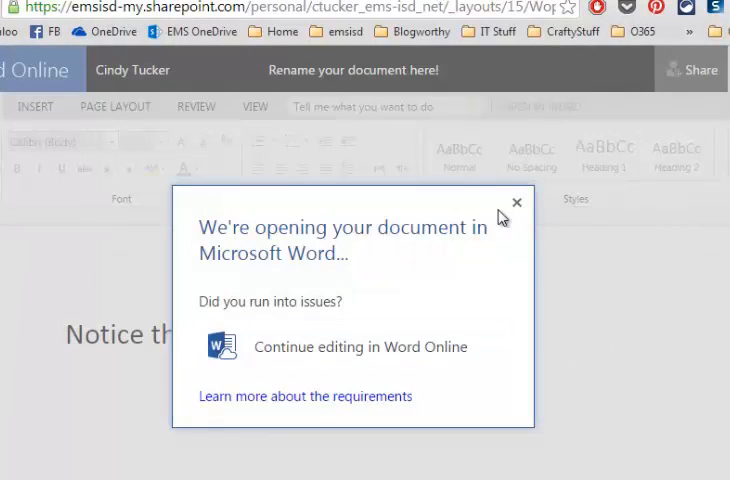
click(517, 202)
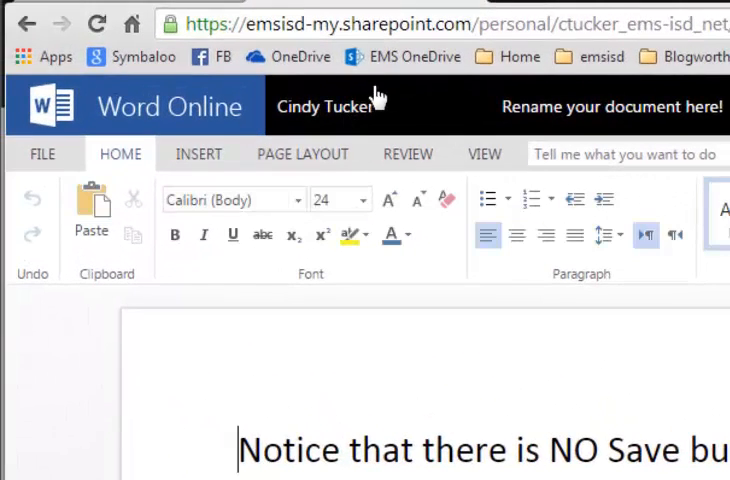
Find 'Rename your document here!' in the OneDrive Documents list and open it
click(324, 106)
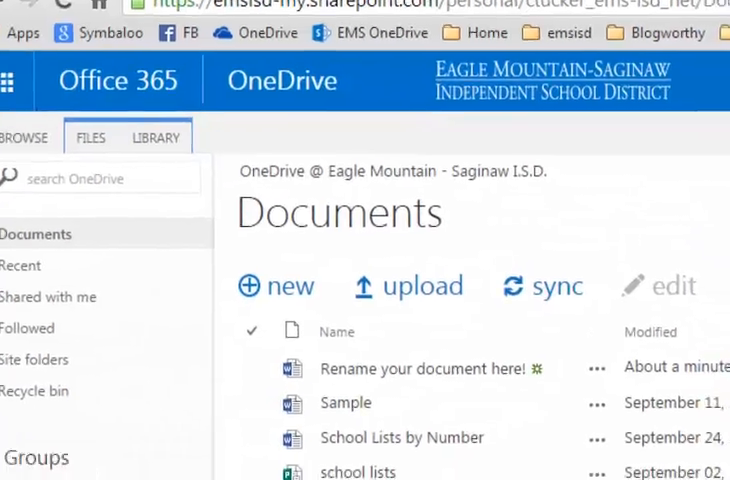
scroll(down, 3)
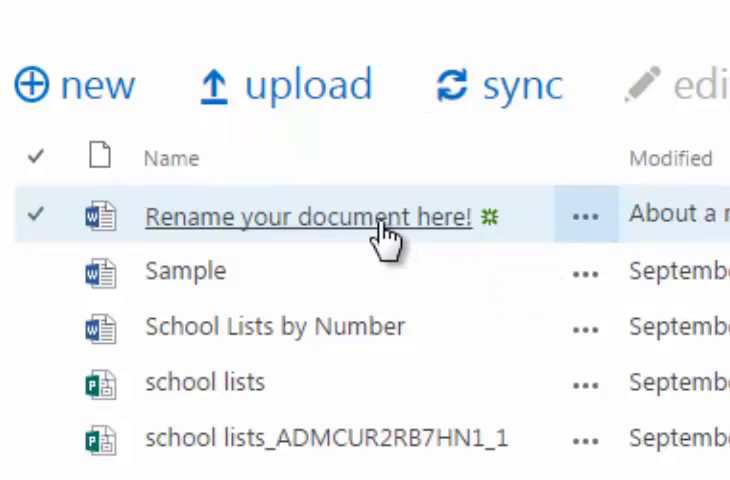
click(304, 217)
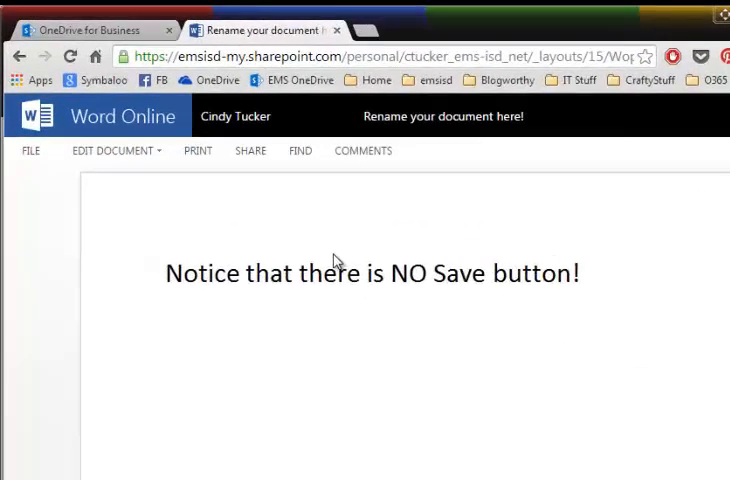
Preview the EDIT DOCUMENT options, then go back to the OneDrive Documents library
click(112, 150)
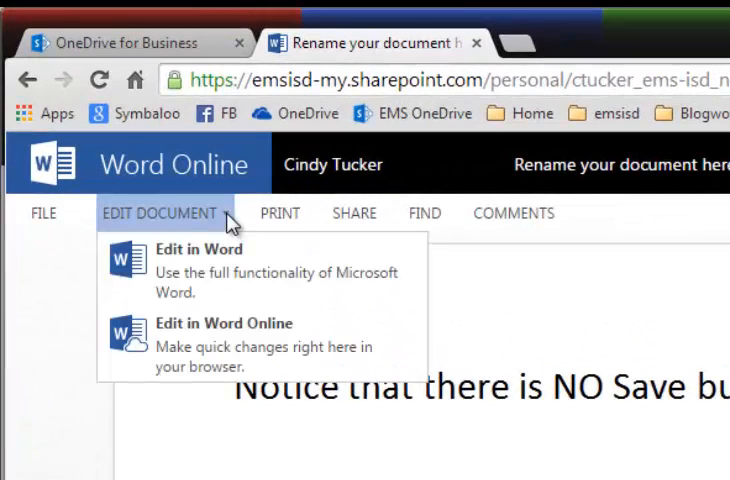
mouse_move(280, 308)
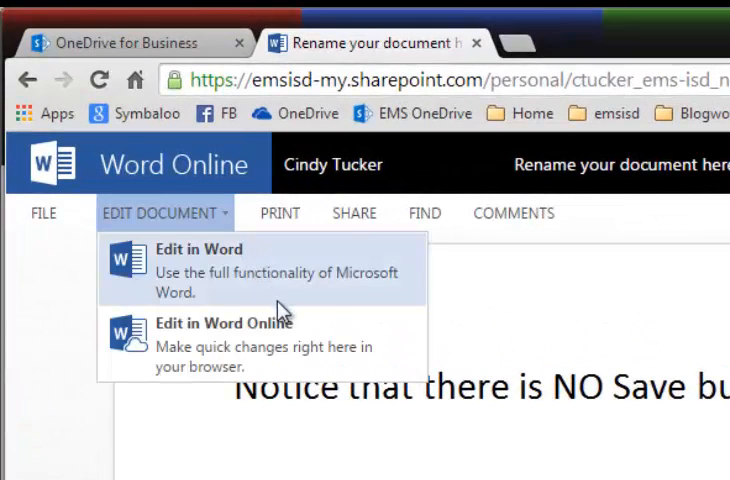
mouse_move(290, 355)
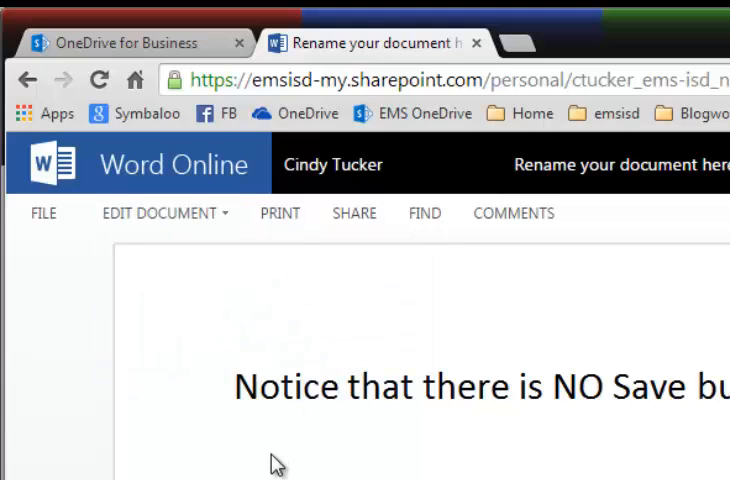
mouse_move(140, 270)
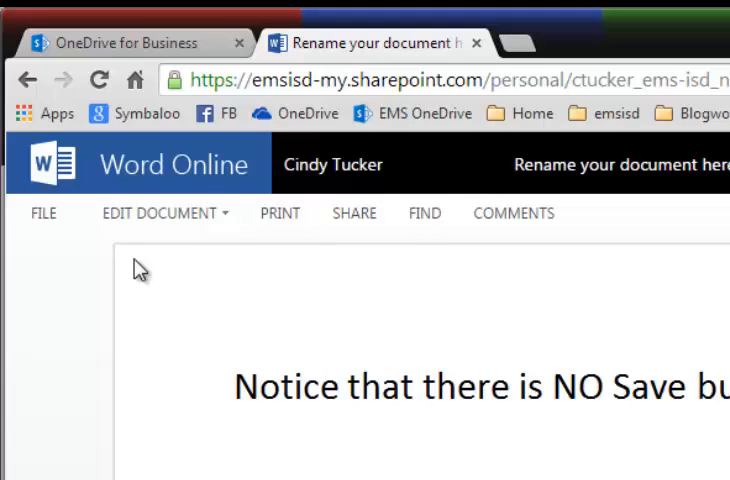
click(332, 165)
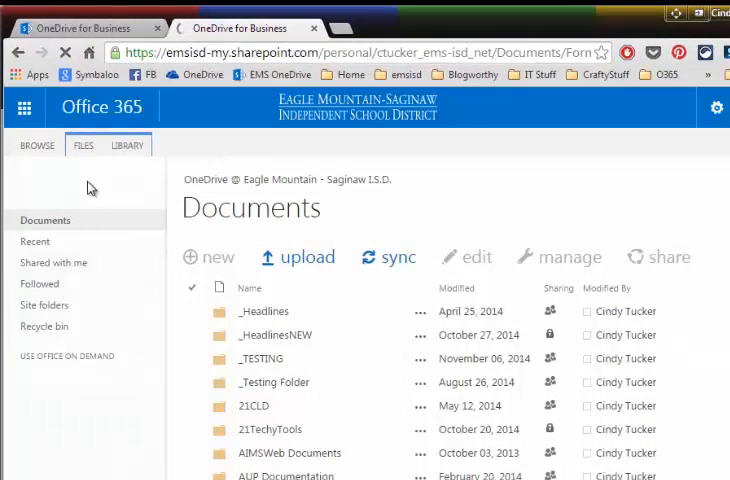
Show the Office 365 app tiles, including Outlook, Calendar and Word Online
click(24, 107)
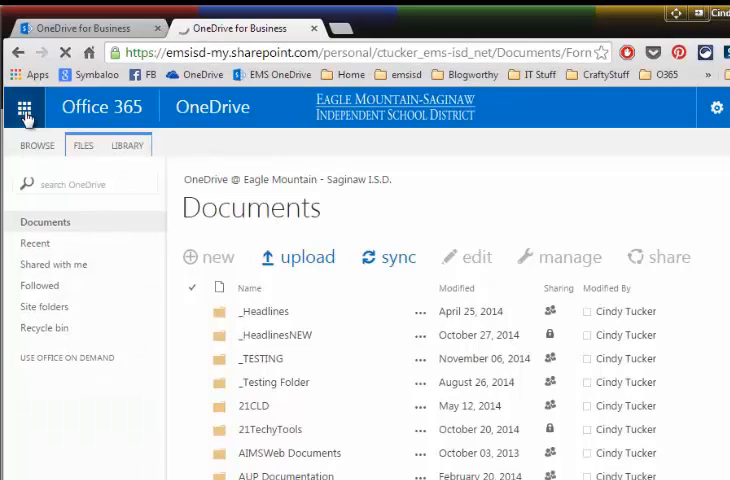
click(24, 106)
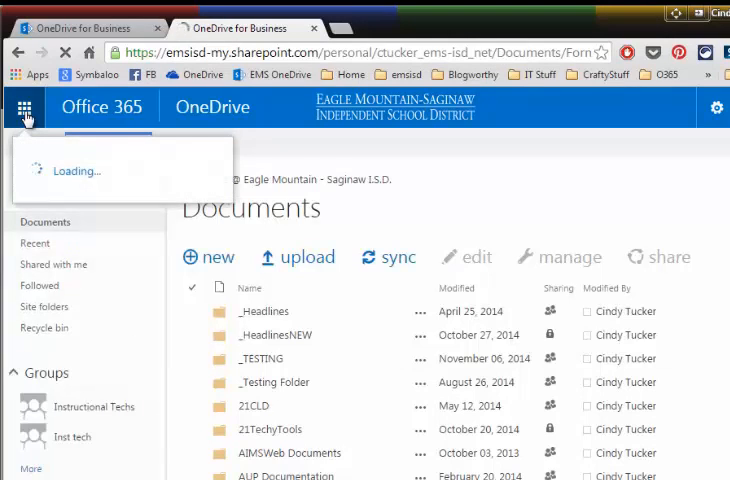
click(24, 107)
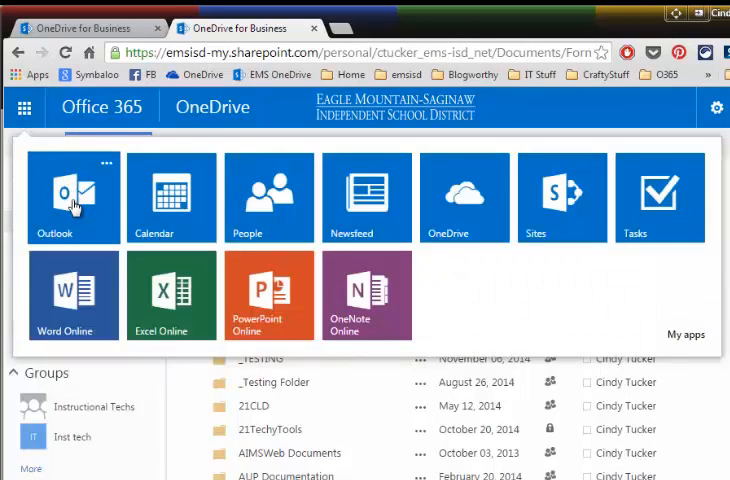